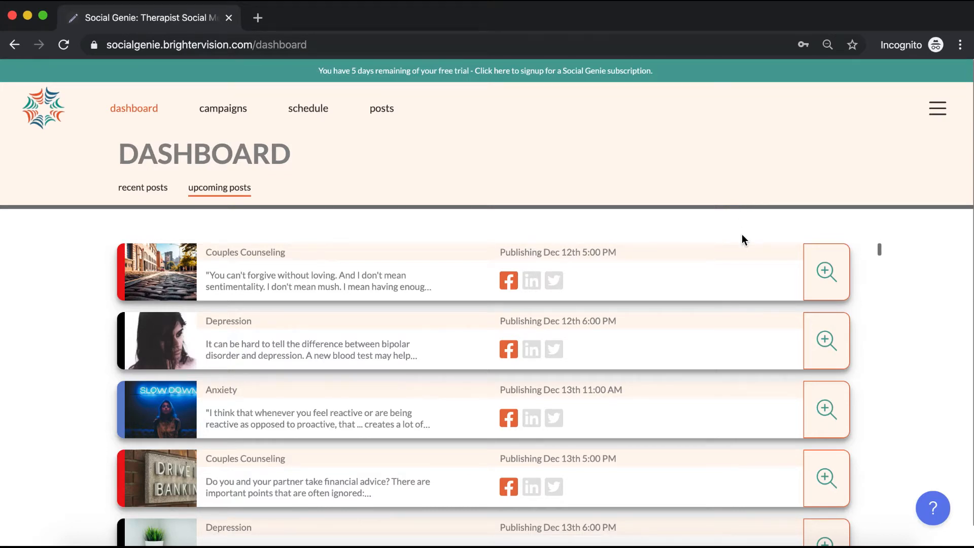
mouse_move(517, 347)
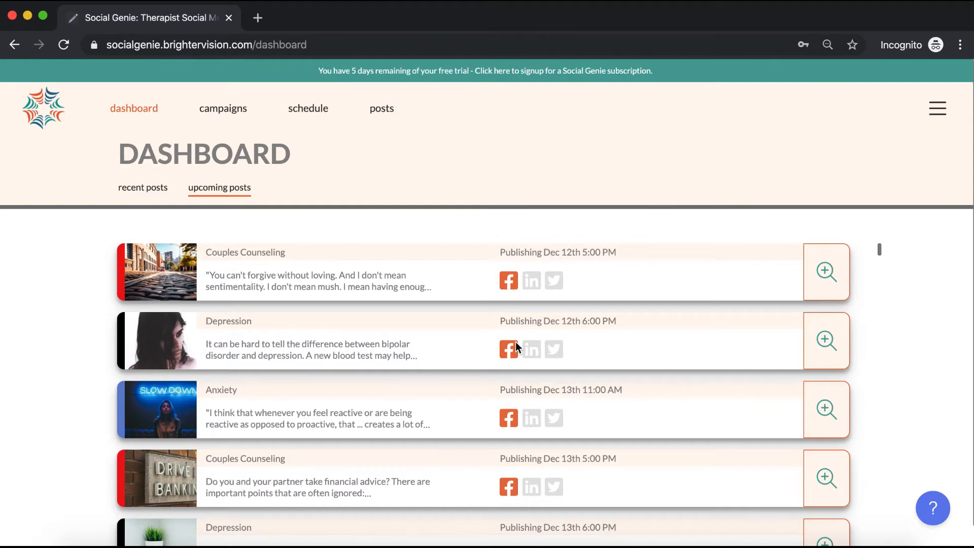
mouse_move(513, 343)
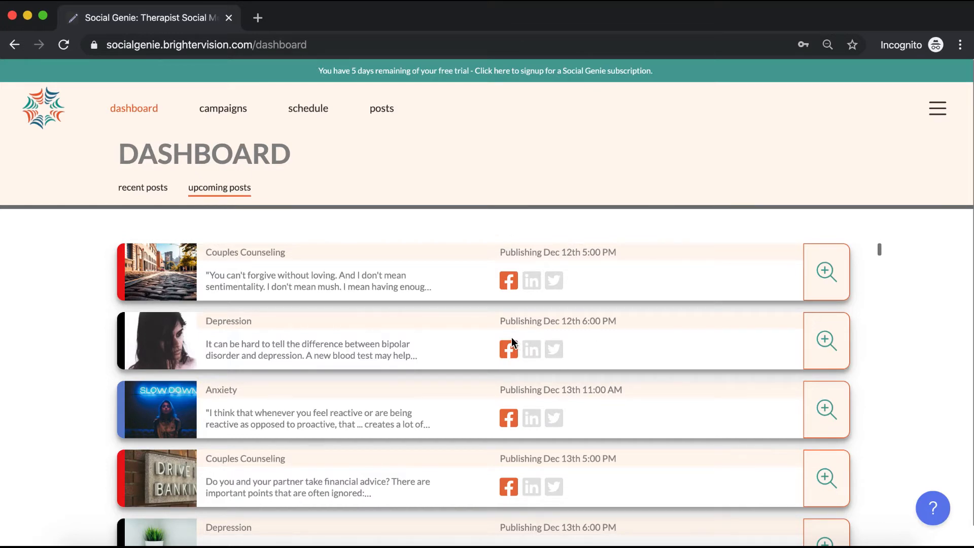
mouse_move(511, 325)
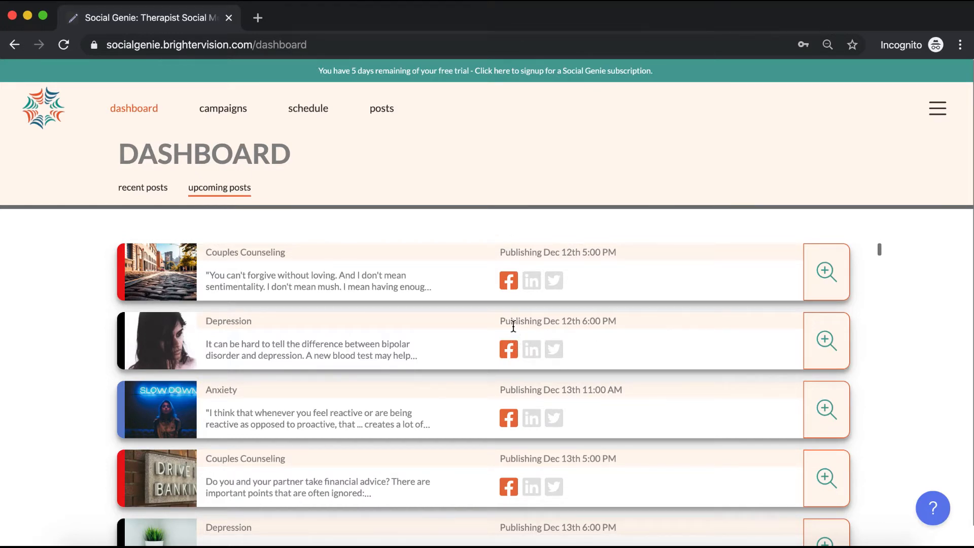
- Go to the account settings page from the top-right navigation menu
click(936, 107)
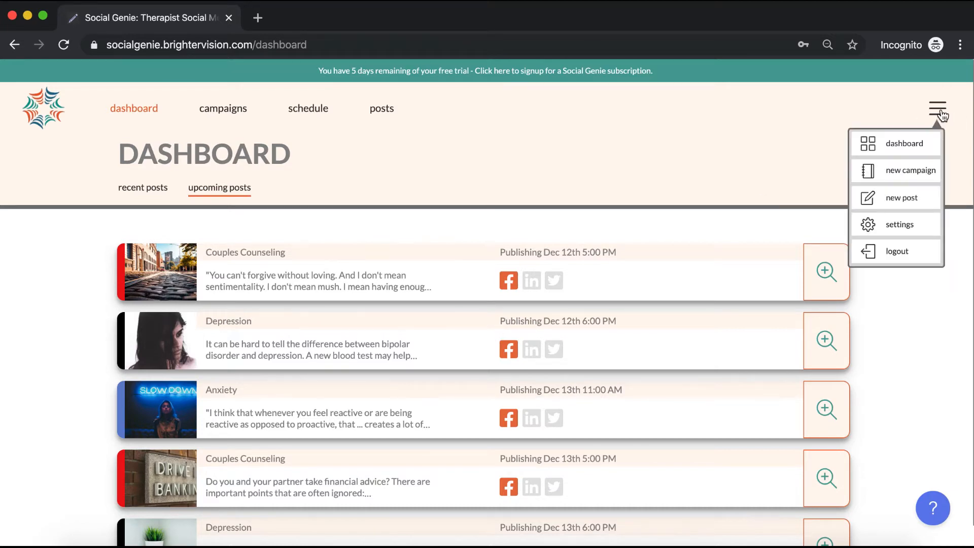
mouse_move(899, 224)
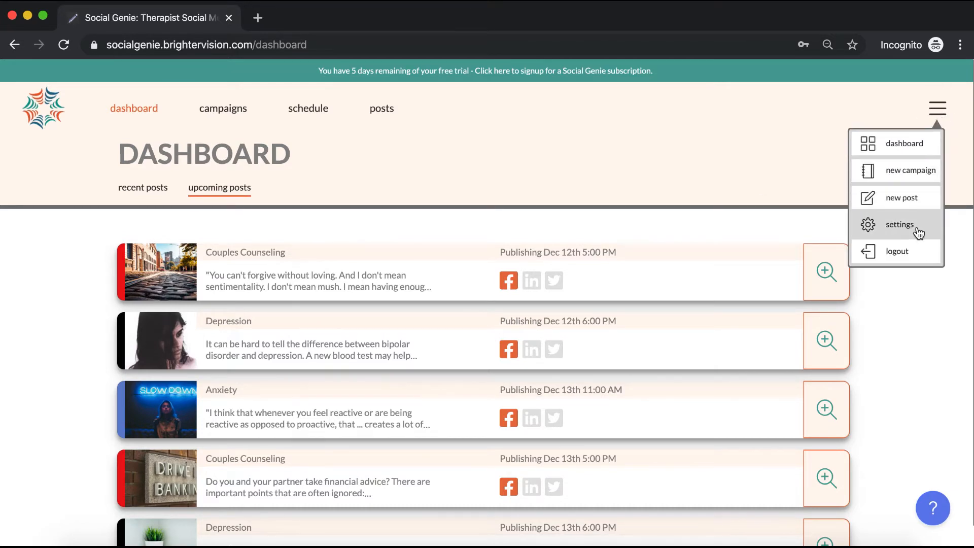
click(899, 224)
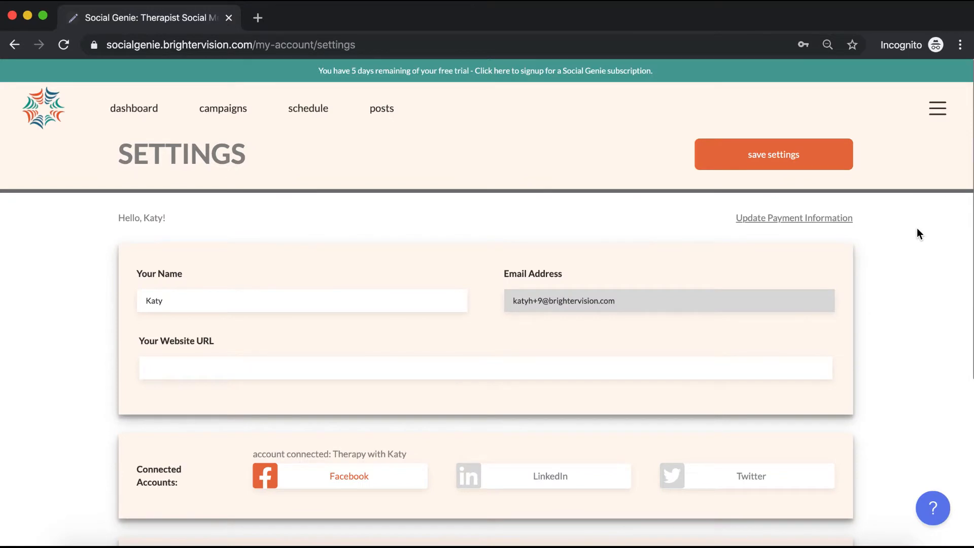
mouse_move(398, 485)
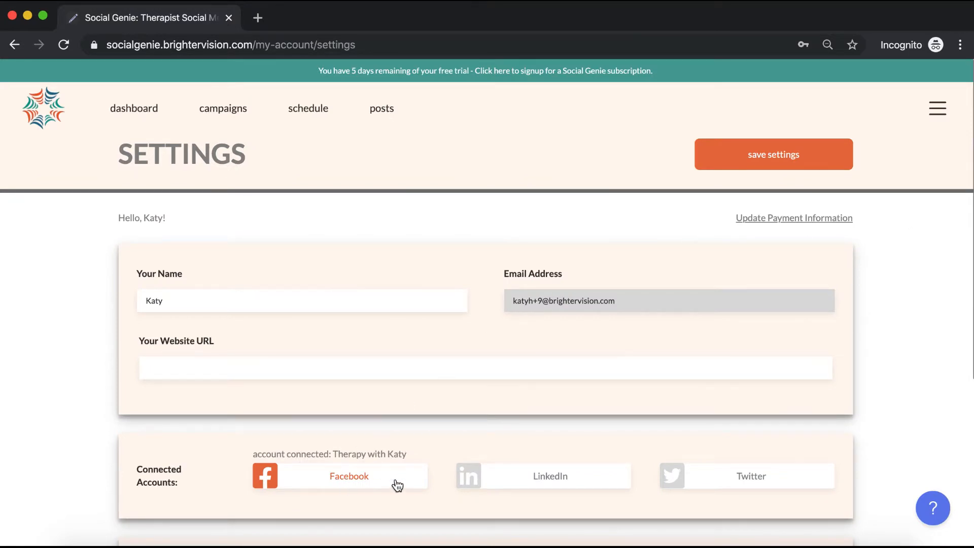
mouse_move(365, 477)
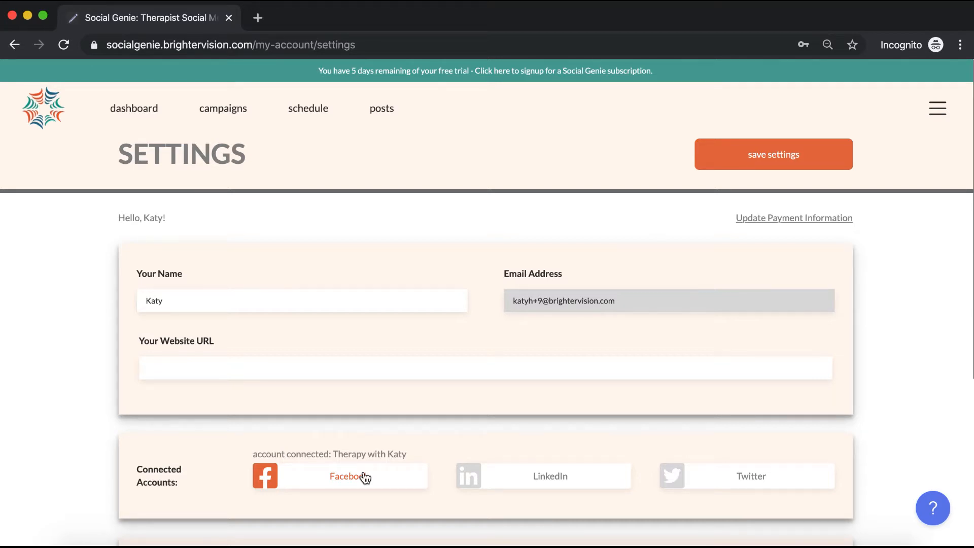
mouse_move(370, 480)
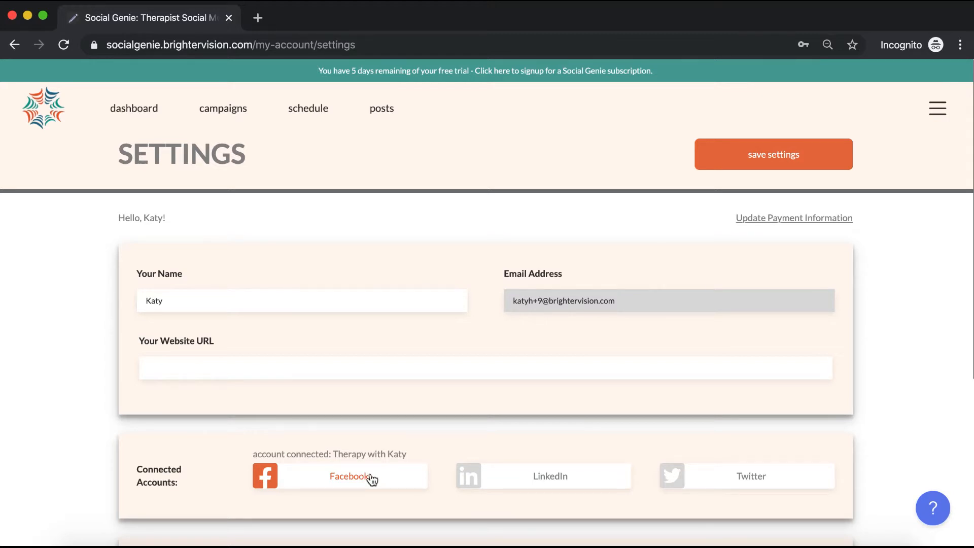
mouse_move(305, 400)
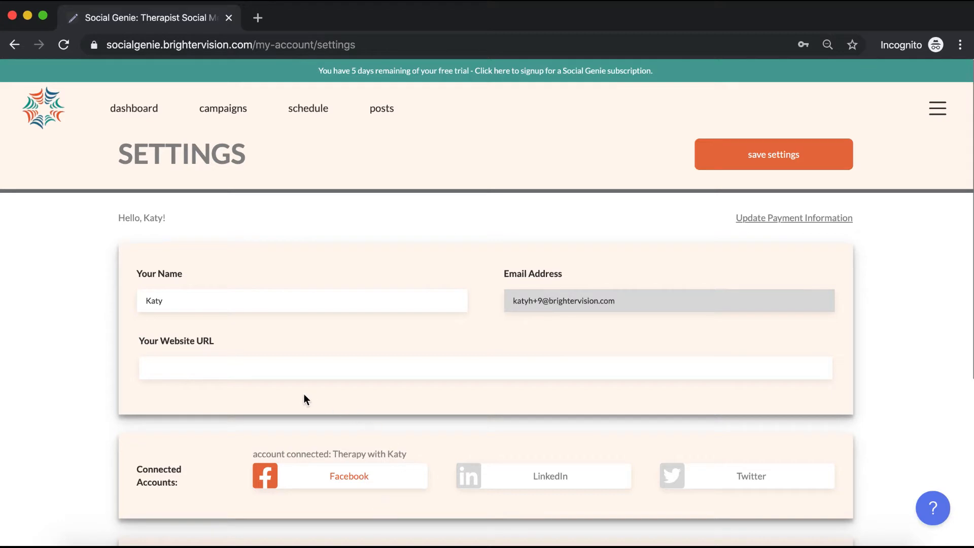
text(www.therapywithkaty.com)
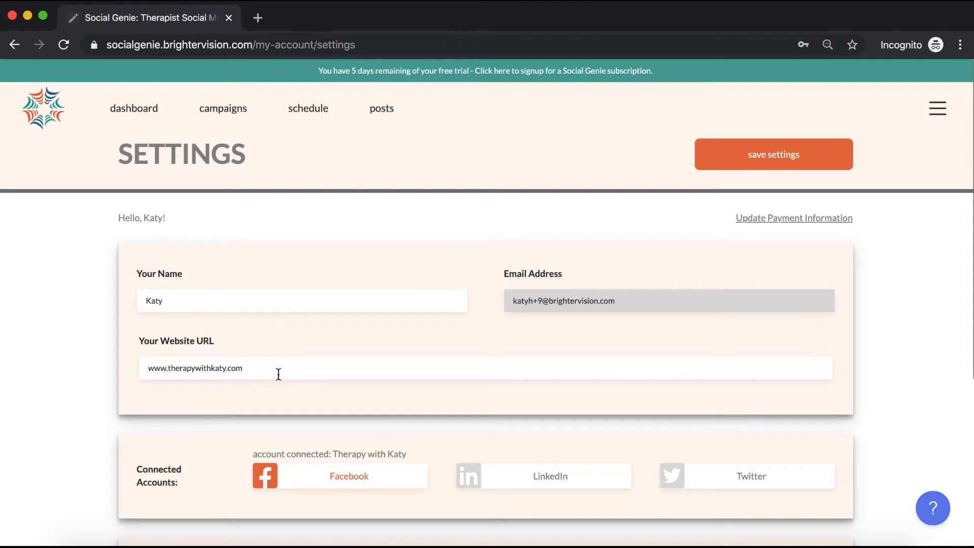
scroll(down, 3)
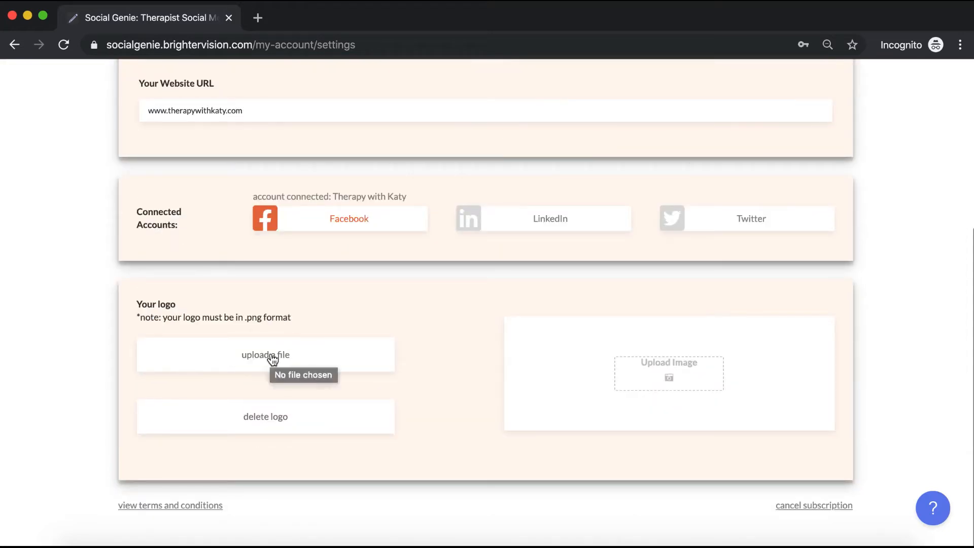
- Upload 000-logo-long.png from Downloads as the account logo
click(265, 355)
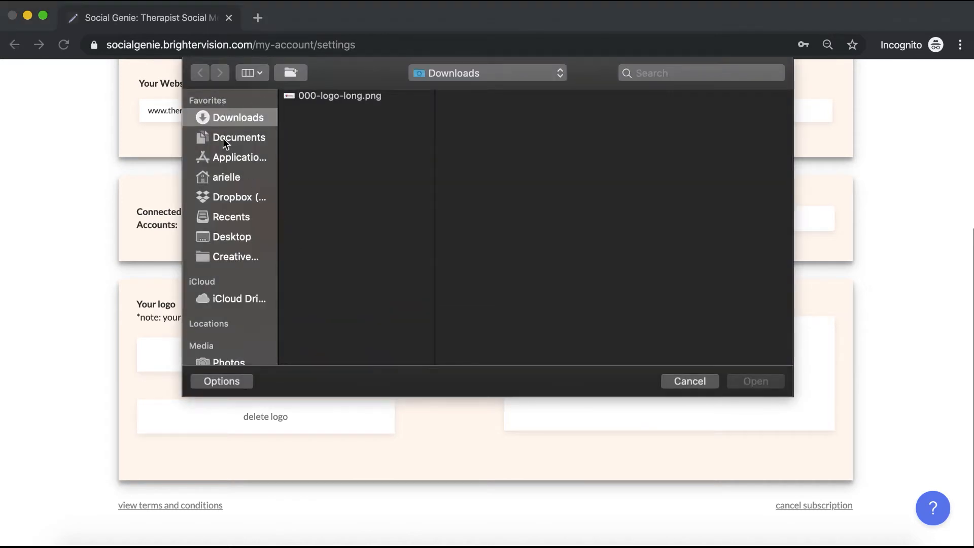
click(689, 380)
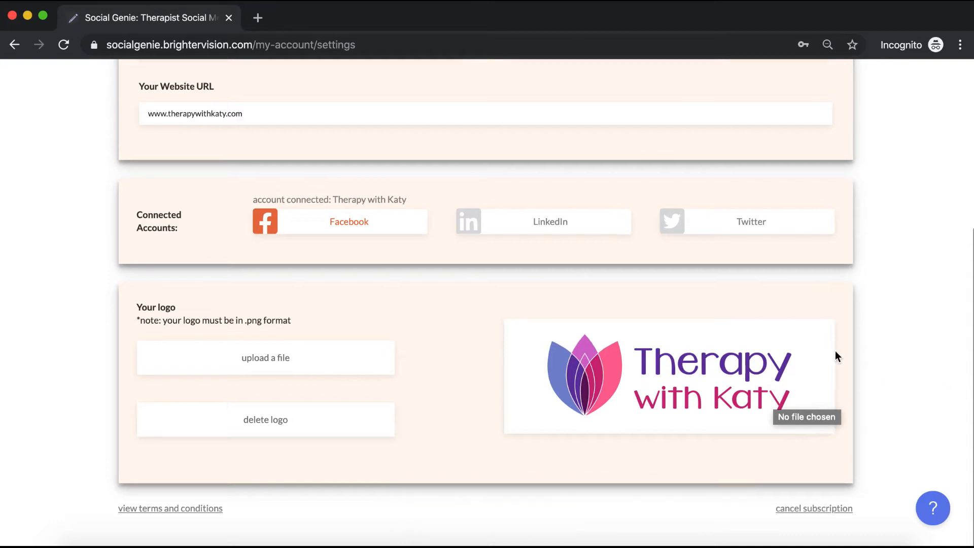
- Save the settings with the new website URL and logo
scroll(up, 3)
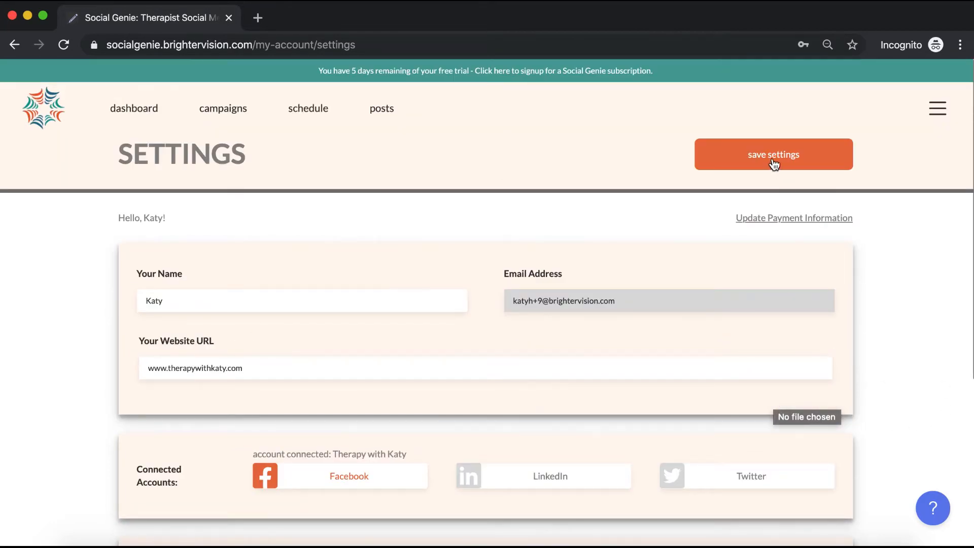
click(773, 154)
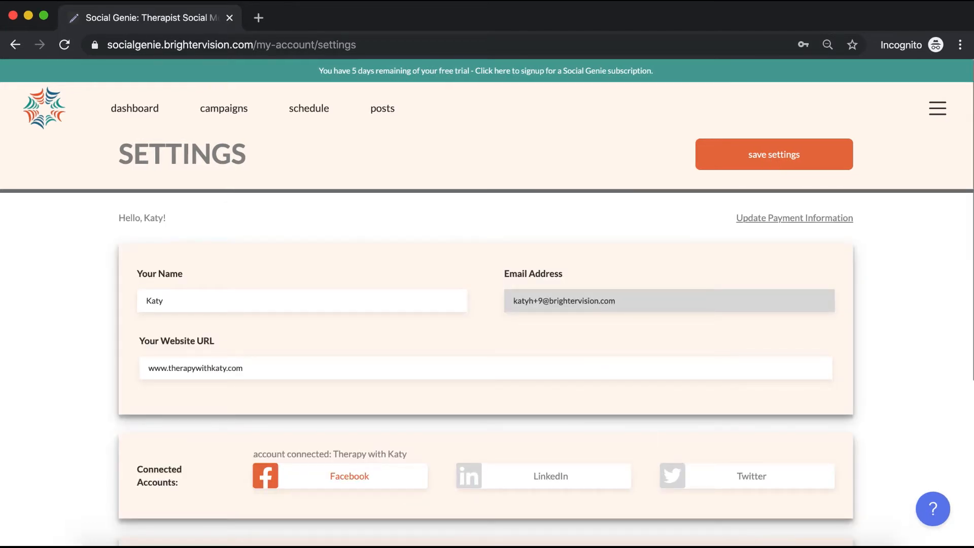
- Return to the dashboard and go to the campaigns overview
click(134, 108)
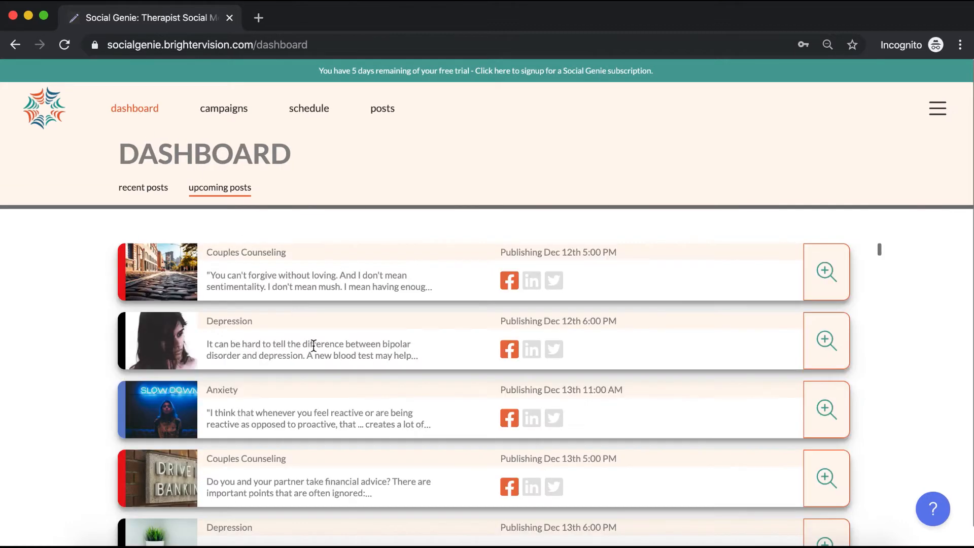
mouse_move(408, 395)
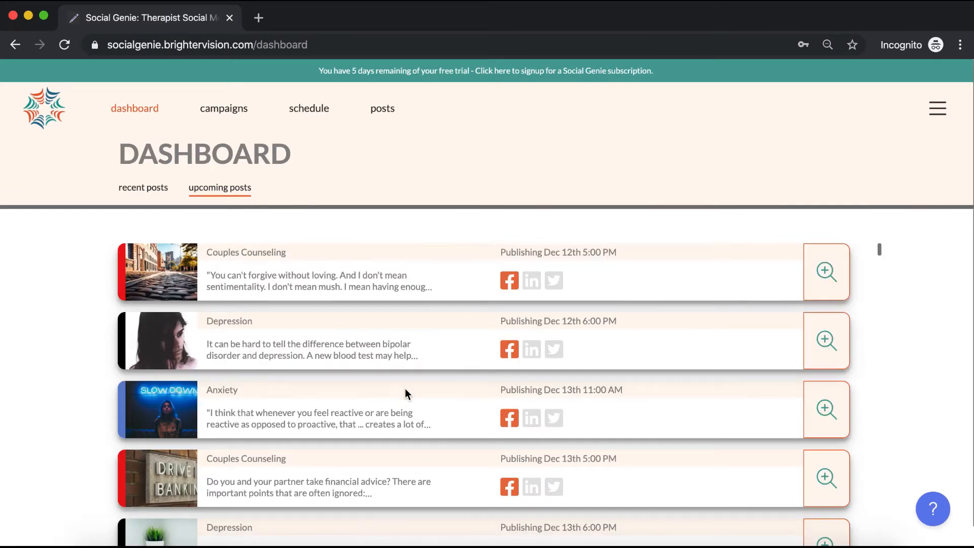
mouse_move(408, 405)
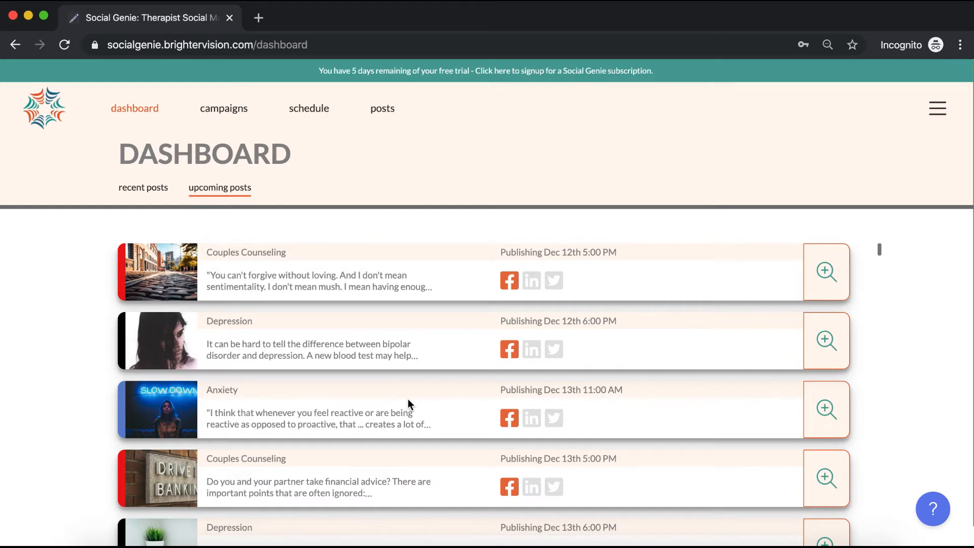
click(223, 109)
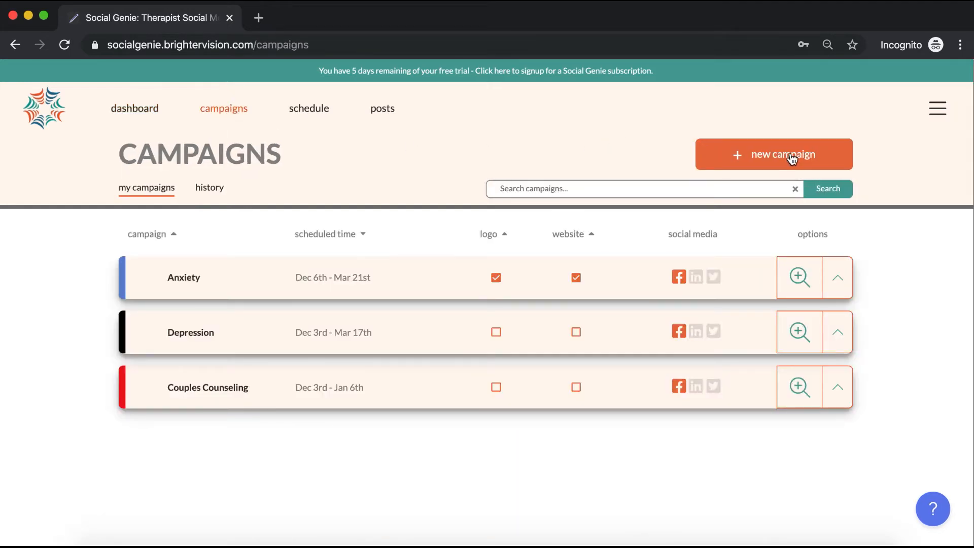
- Create a new campaign from the ready-made Meditation template and save it
click(773, 155)
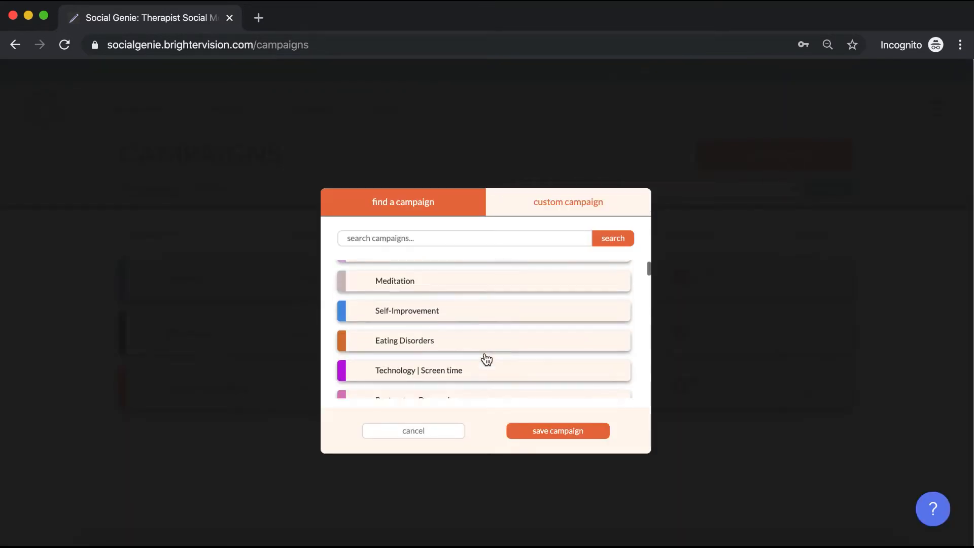
scroll(up, 3)
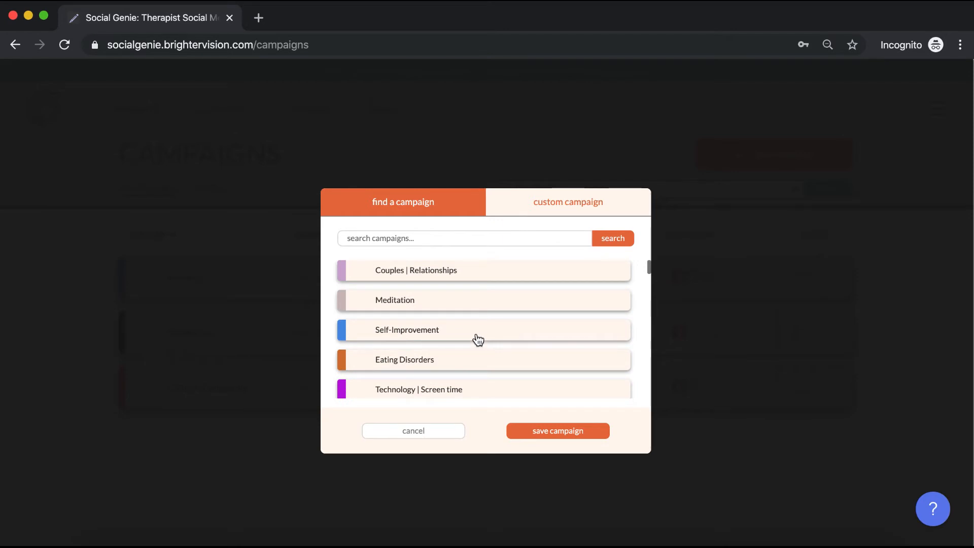
mouse_move(598, 223)
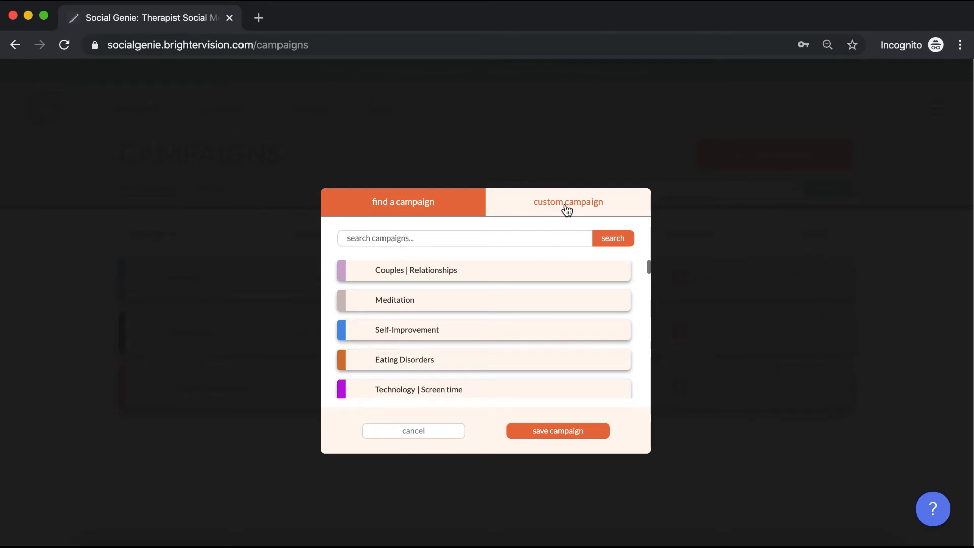
mouse_move(415, 300)
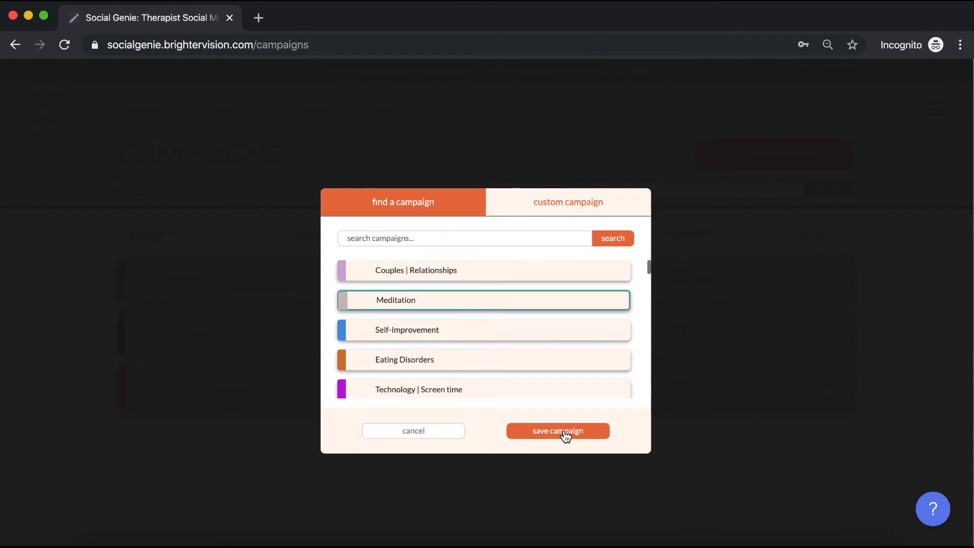
click(557, 430)
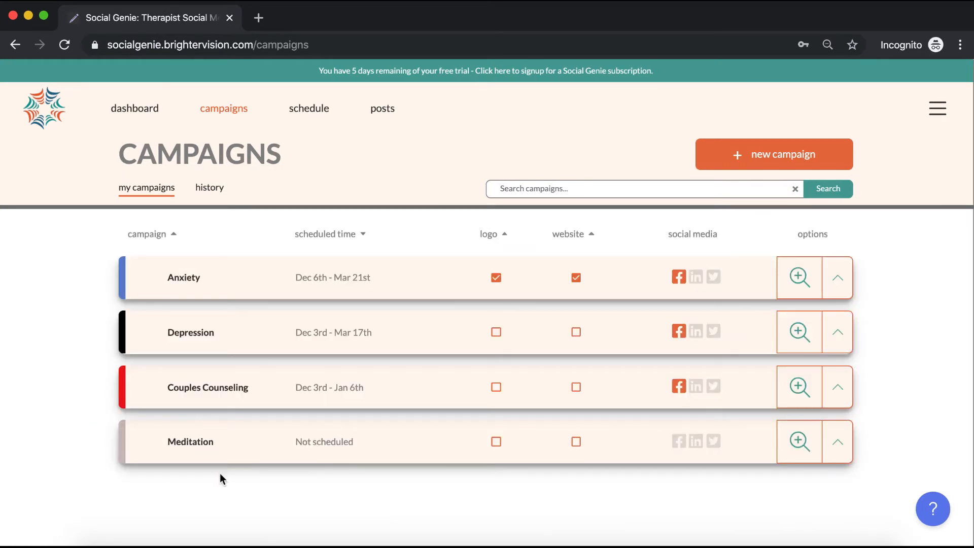
mouse_move(487, 478)
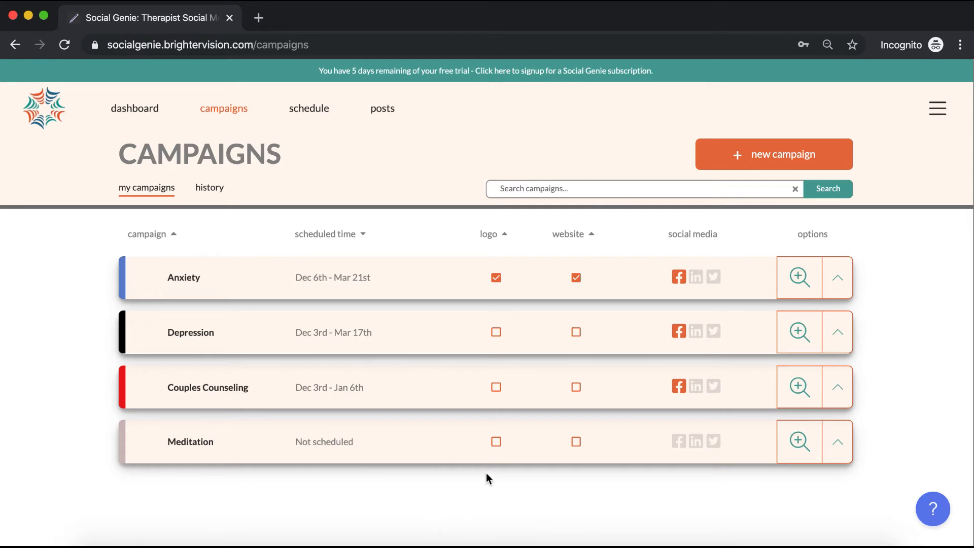
mouse_move(595, 491)
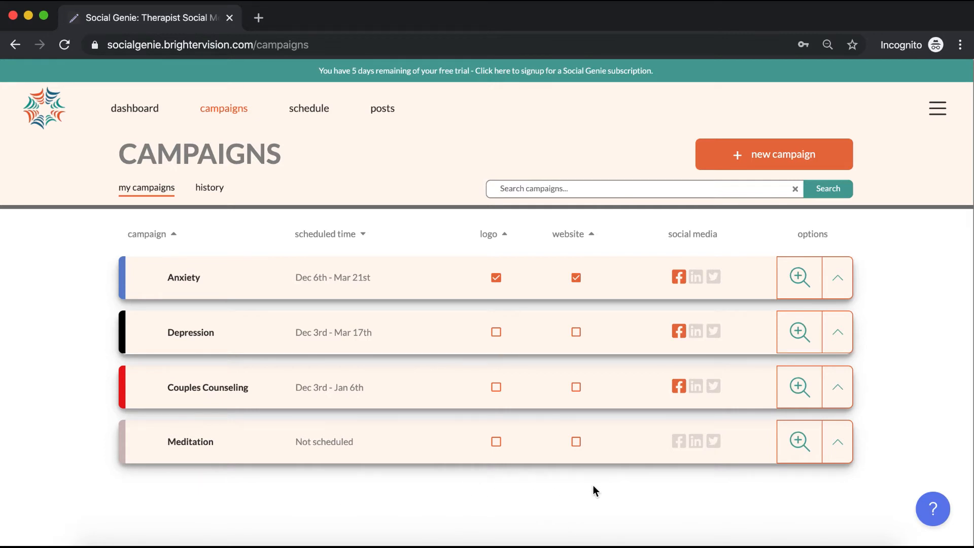
mouse_move(624, 497)
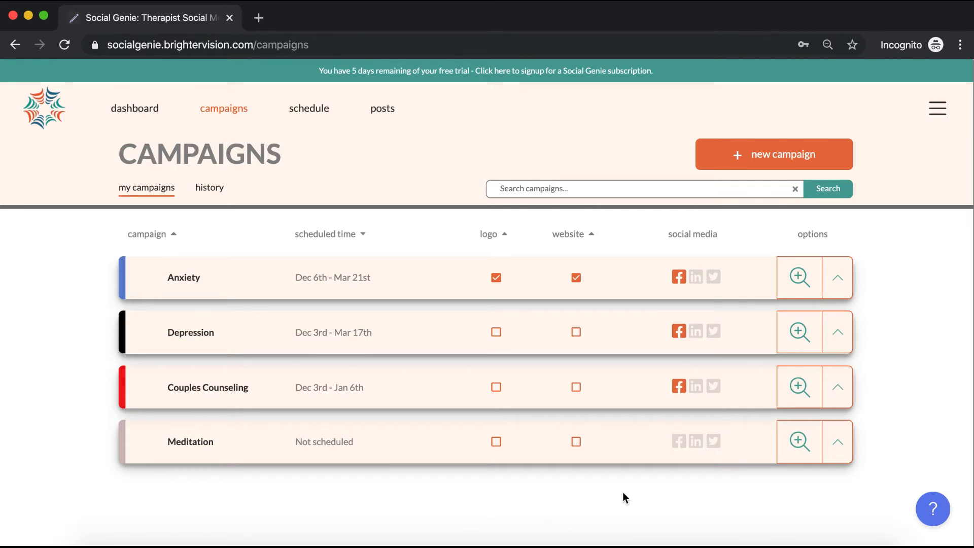
mouse_move(722, 453)
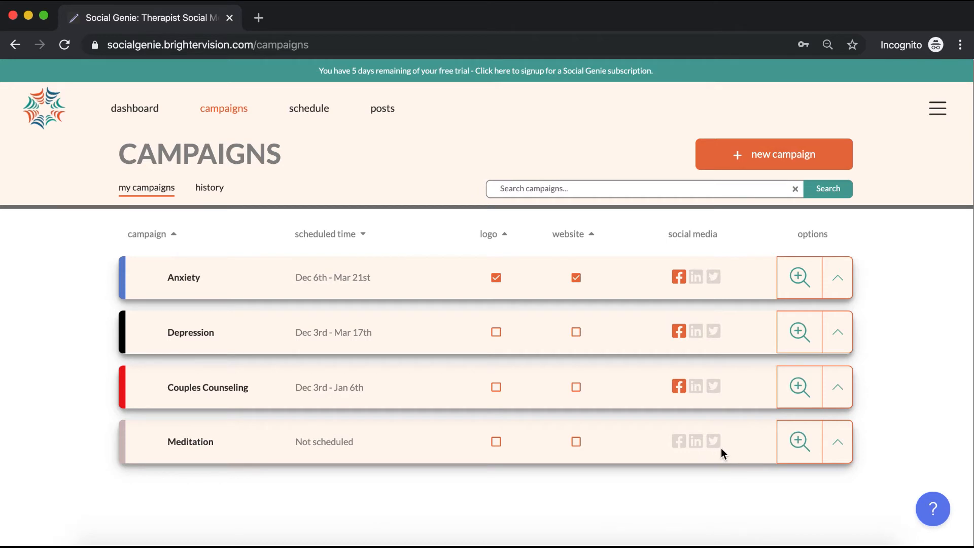
- Enable Facebook on the Meditation campaign and show its action options
click(678, 441)
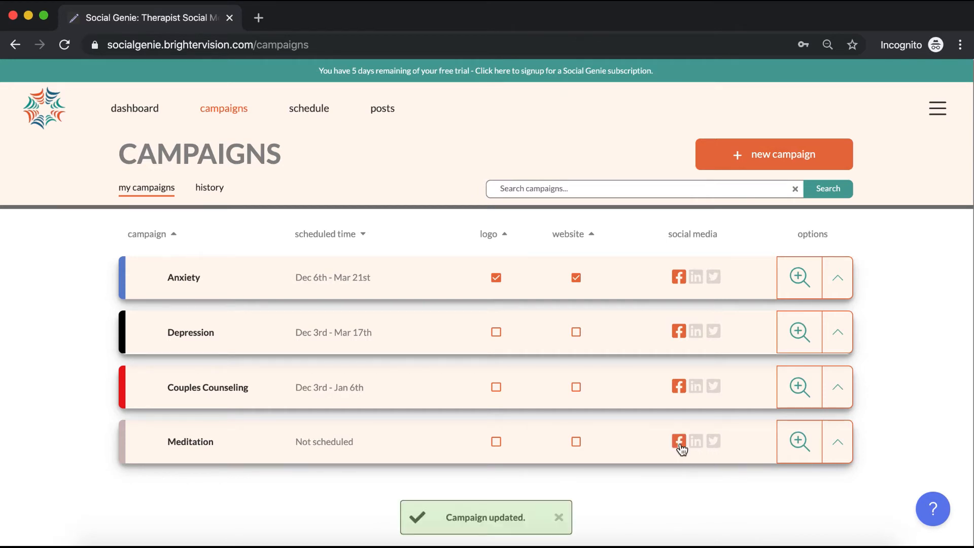
mouse_move(701, 480)
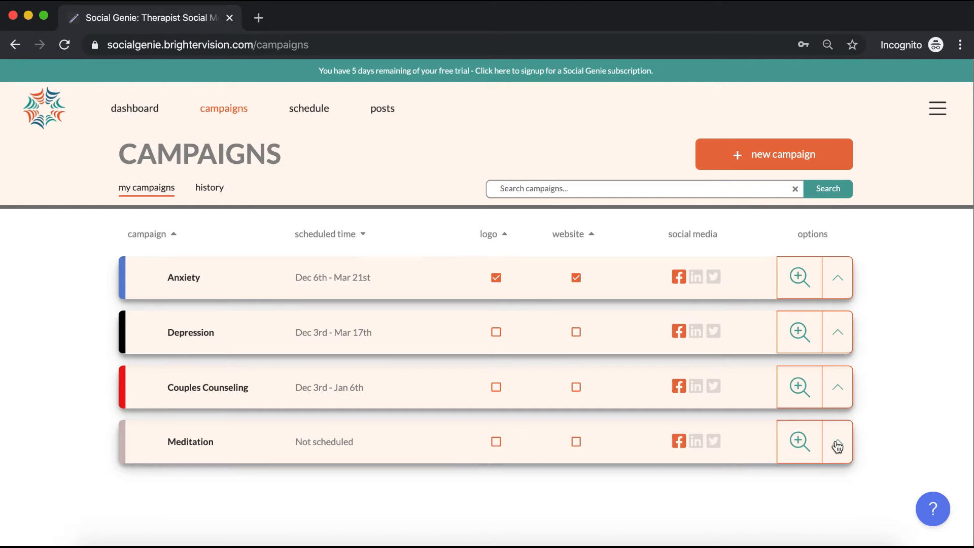
click(837, 441)
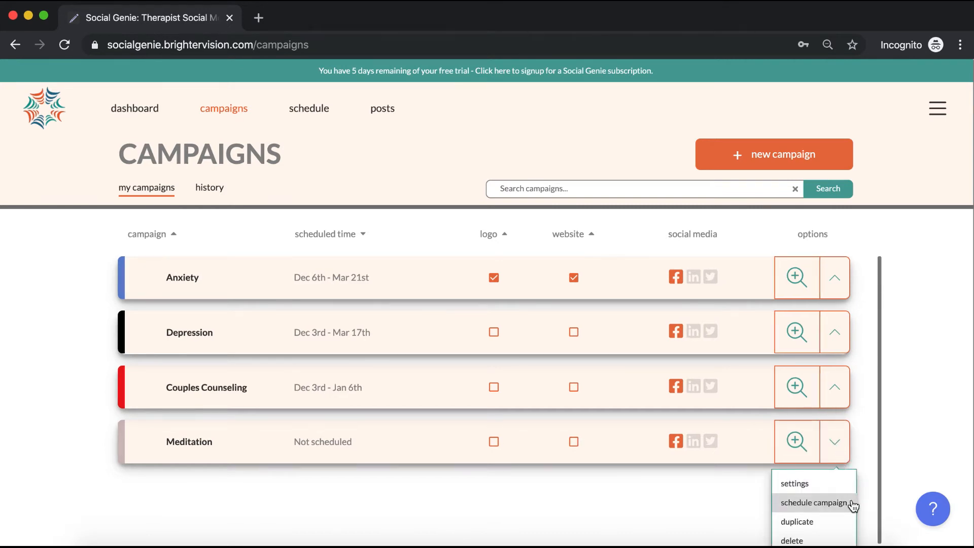
- Start the Meditation campaign on 2019-12-13 at 12:00PM, publishing every week
click(815, 502)
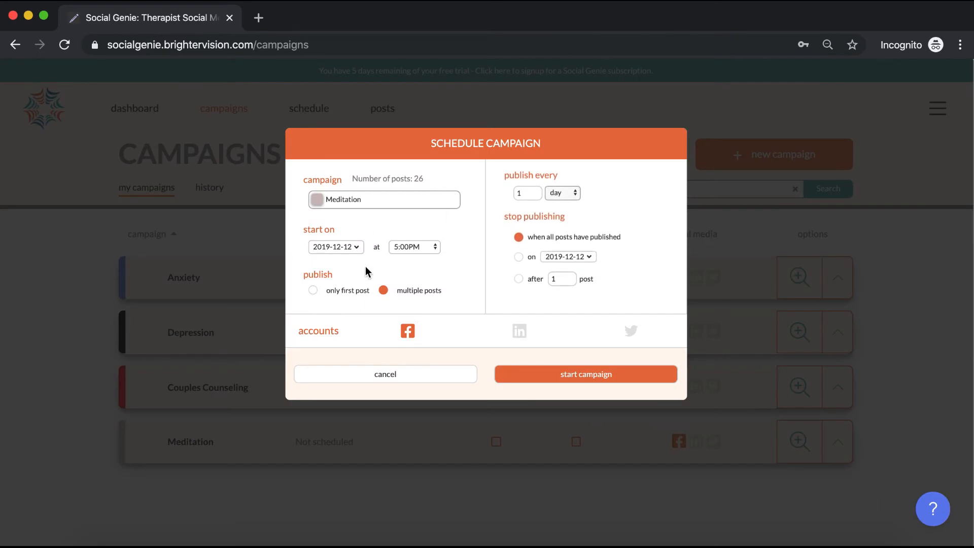
click(335, 247)
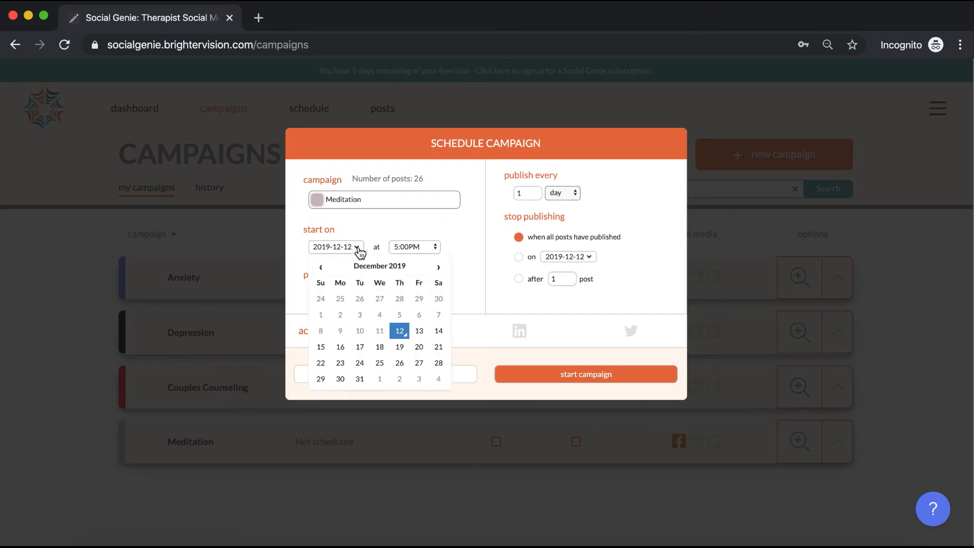
click(419, 330)
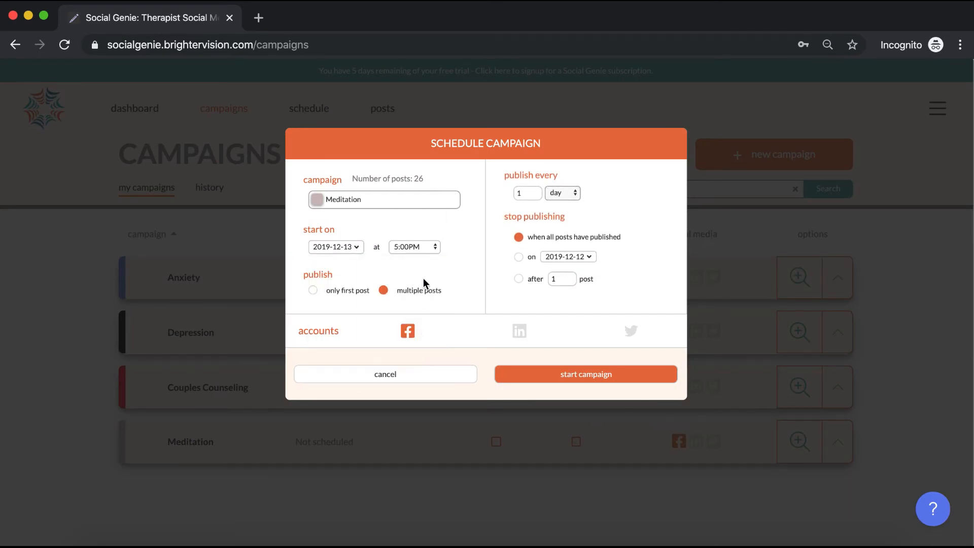
click(413, 247)
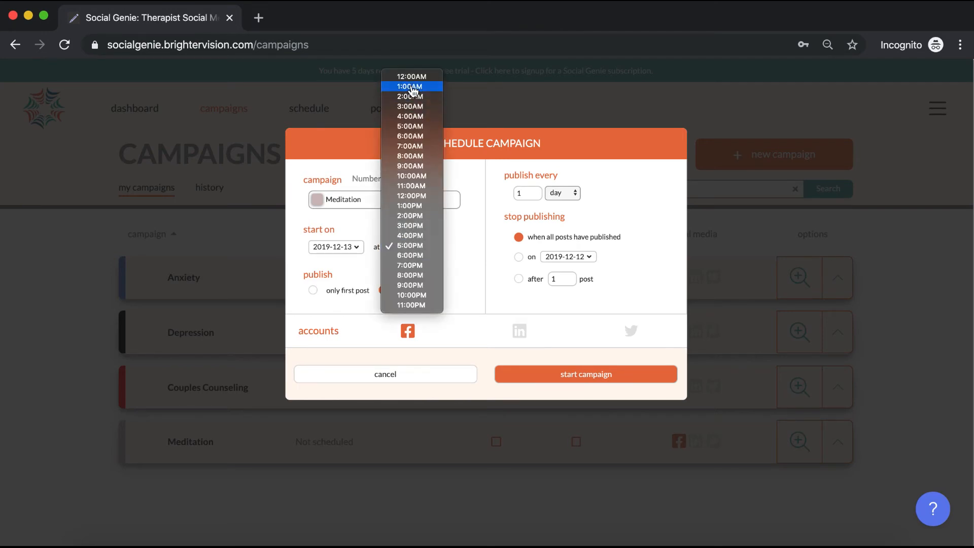
click(412, 196)
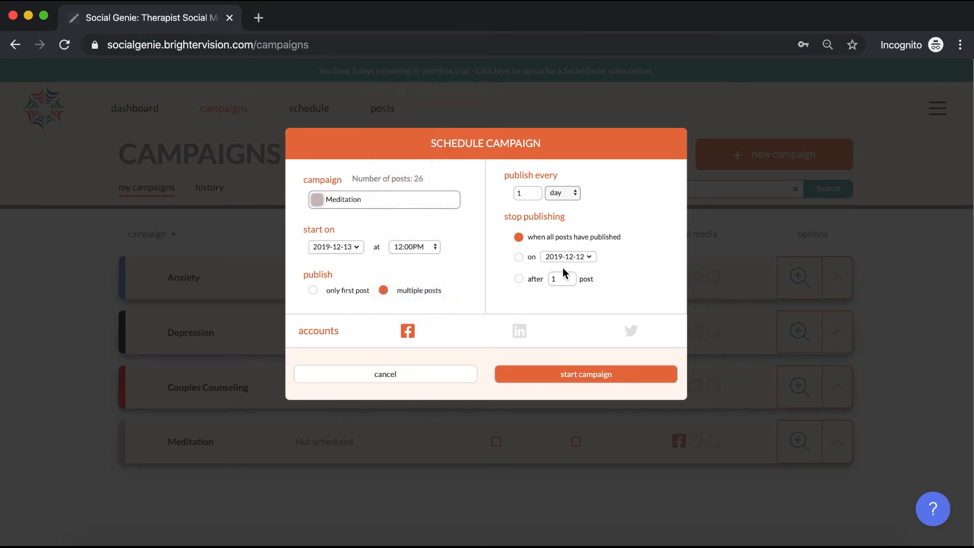
mouse_move(577, 204)
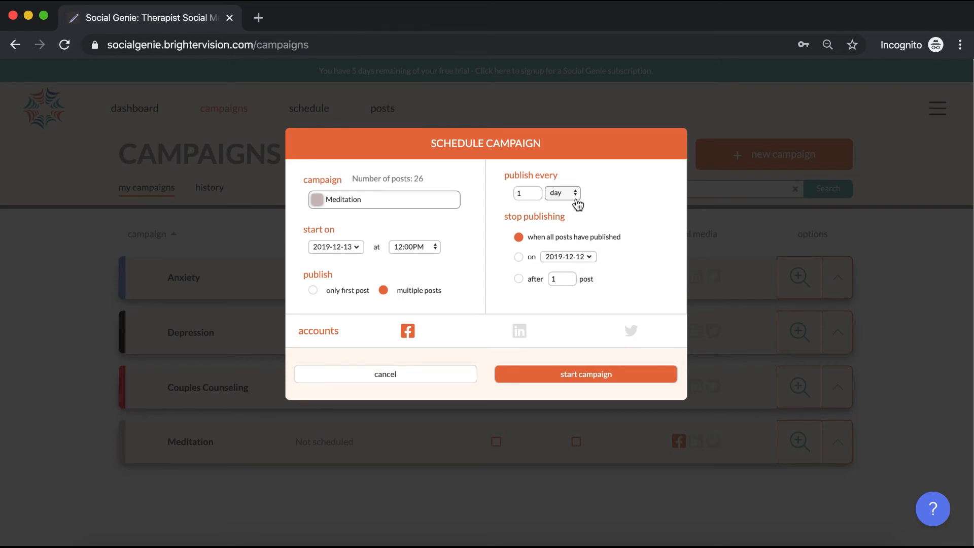
click(561, 193)
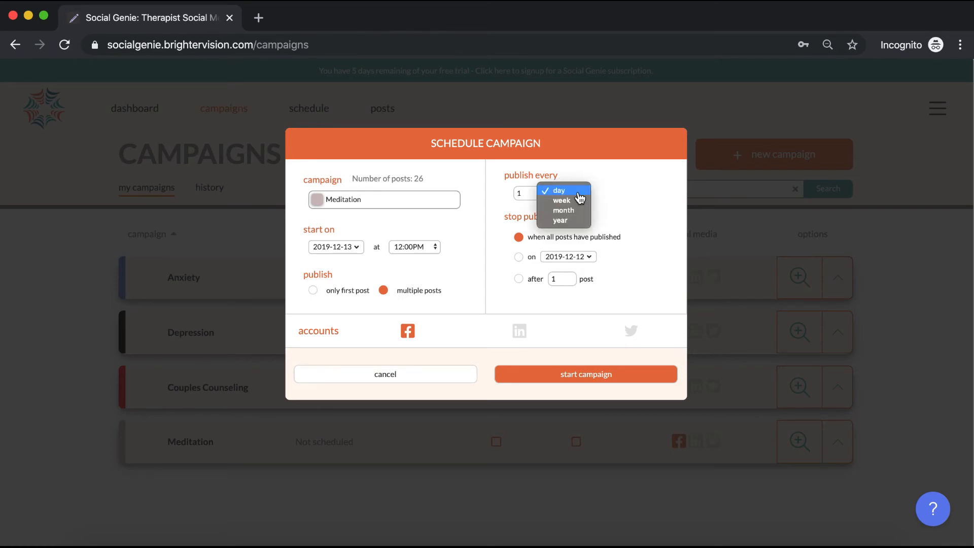
click(561, 201)
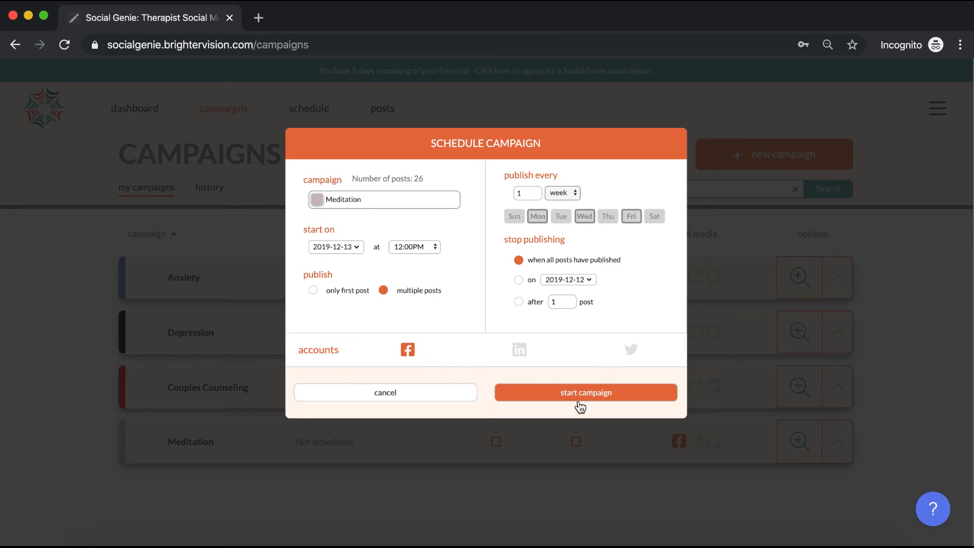
mouse_move(591, 403)
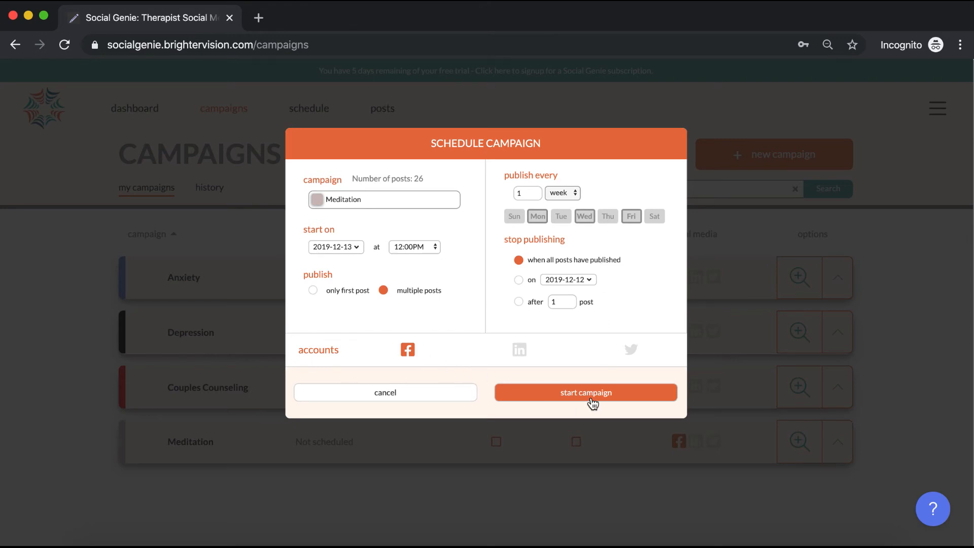
click(584, 391)
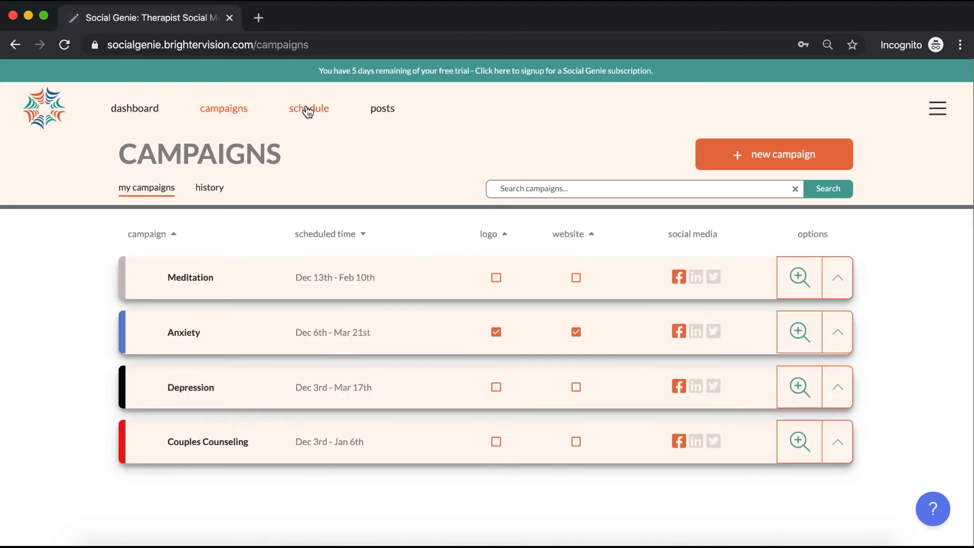
- View the December schedule calendar with the Meditation posts, then return to campaigns
click(308, 108)
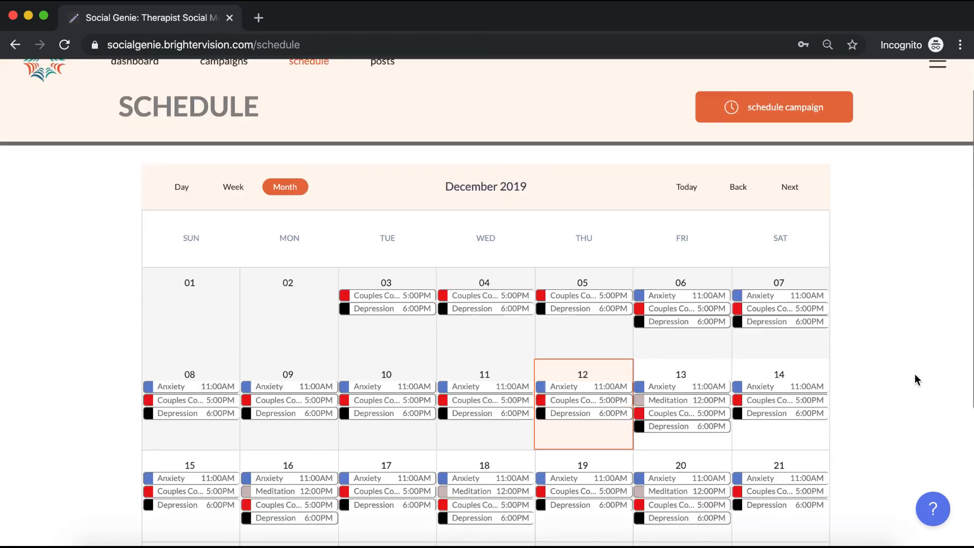
mouse_move(503, 510)
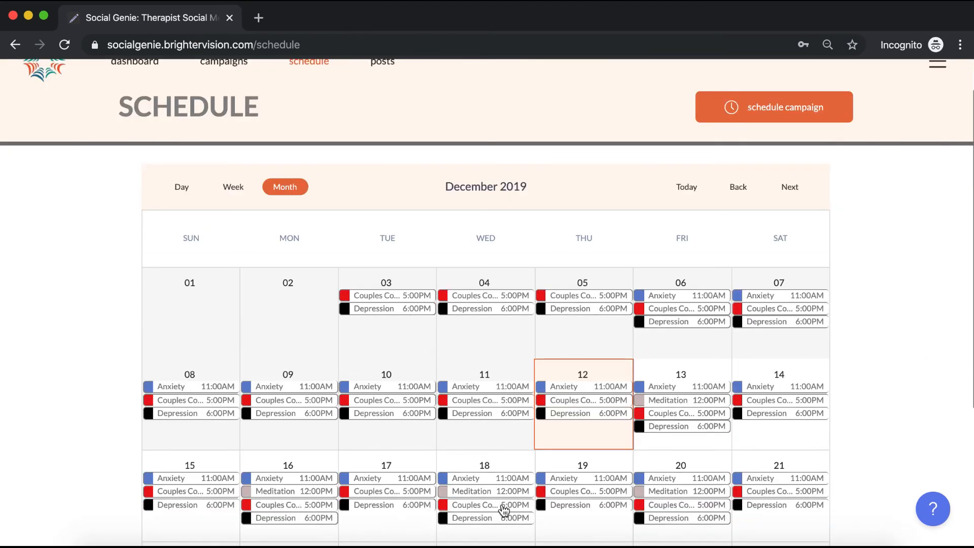
mouse_move(687, 492)
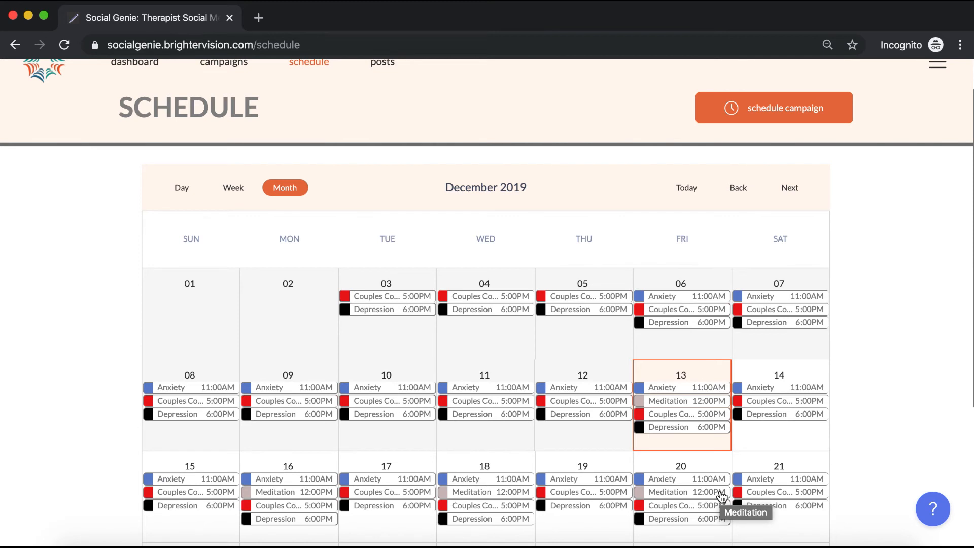
mouse_move(365, 225)
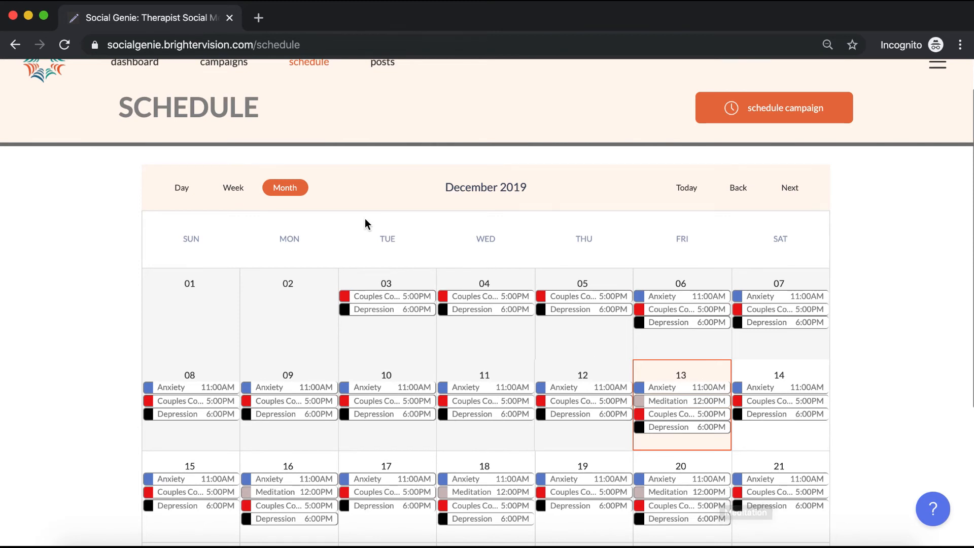
click(224, 62)
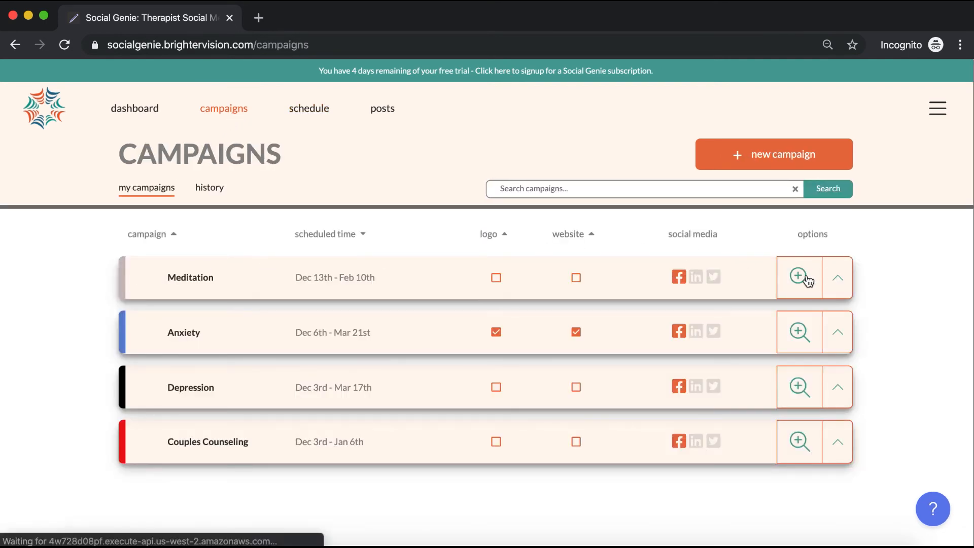
- Delete the Natural anxiety remedies post from Meditation's post list, leaving 25 posts
click(798, 277)
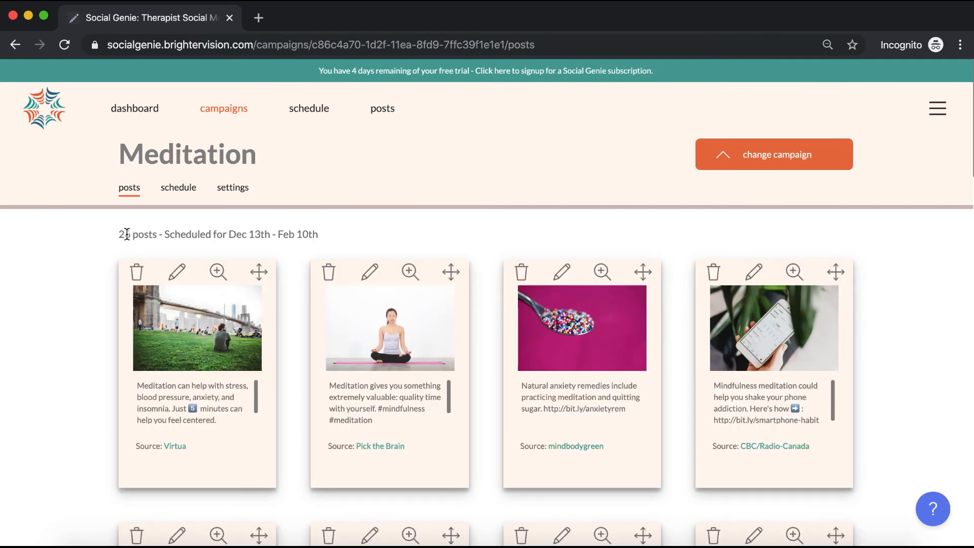
mouse_move(258, 272)
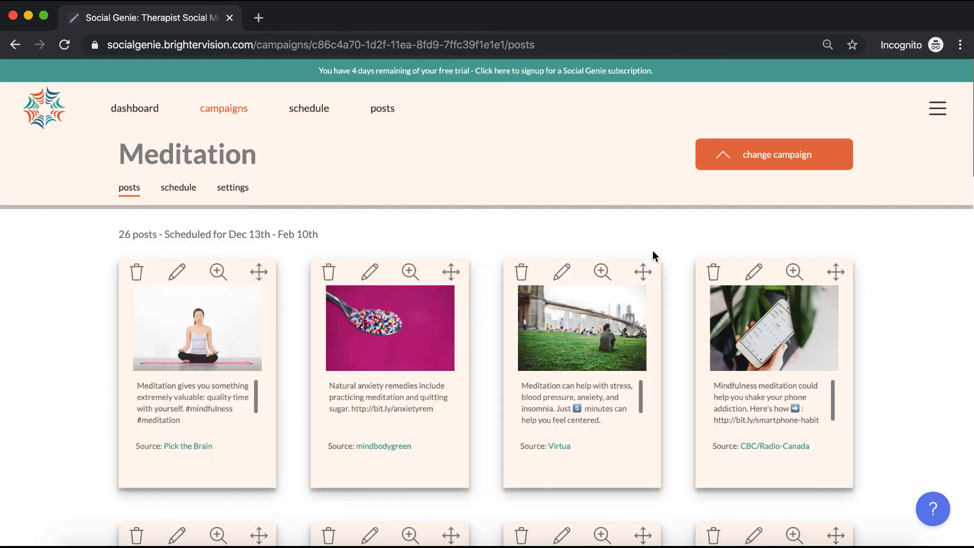
mouse_move(328, 274)
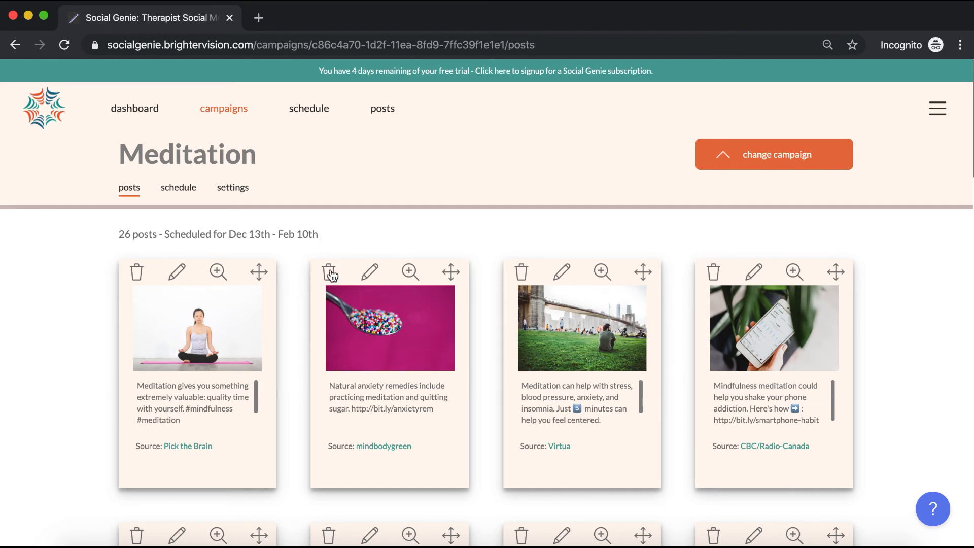
click(327, 272)
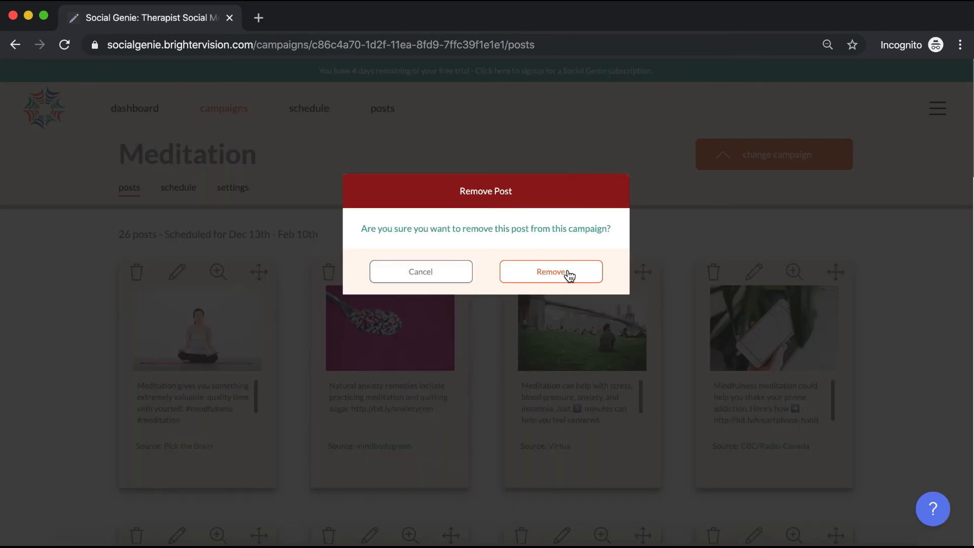
click(550, 272)
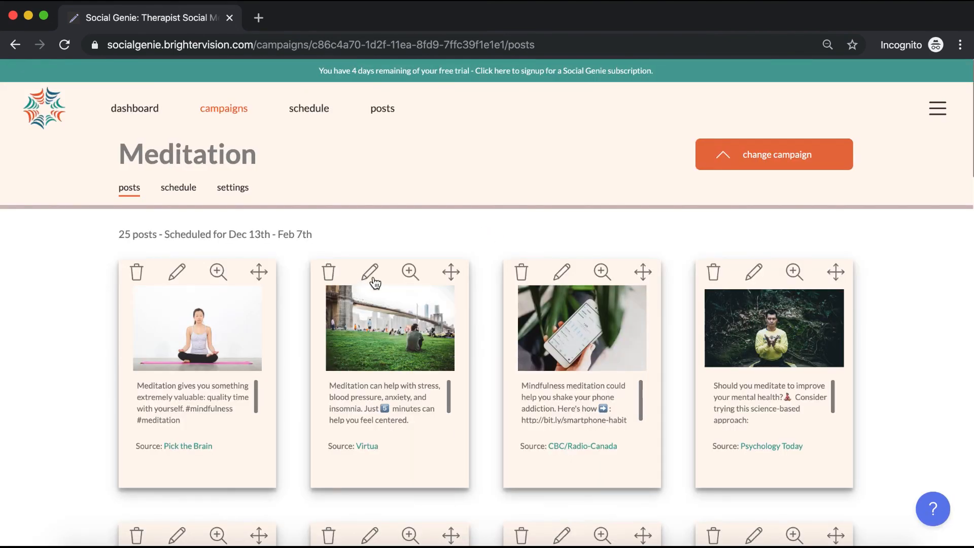
- Append #meditation to the stress and insomnia post's text and apply the change to both campaigns
click(369, 272)
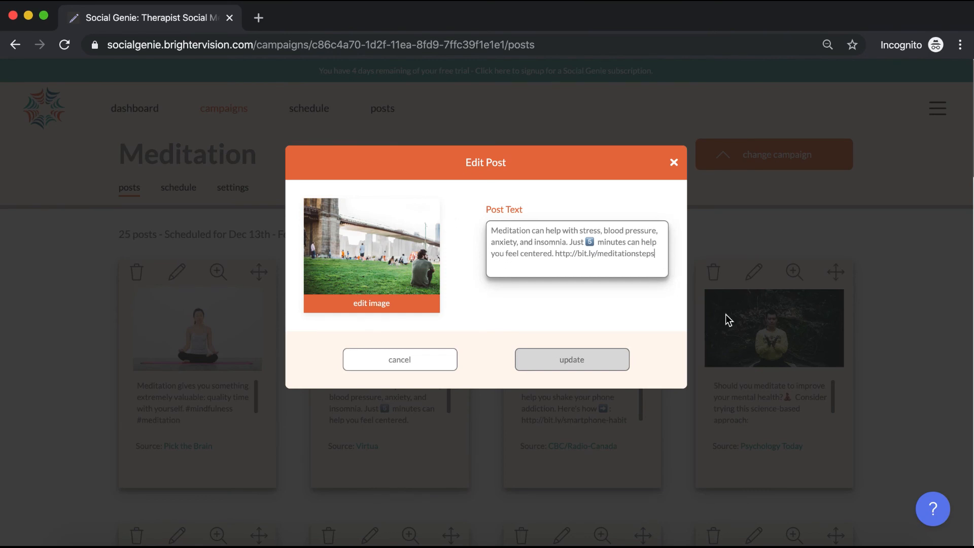
text(#medi)
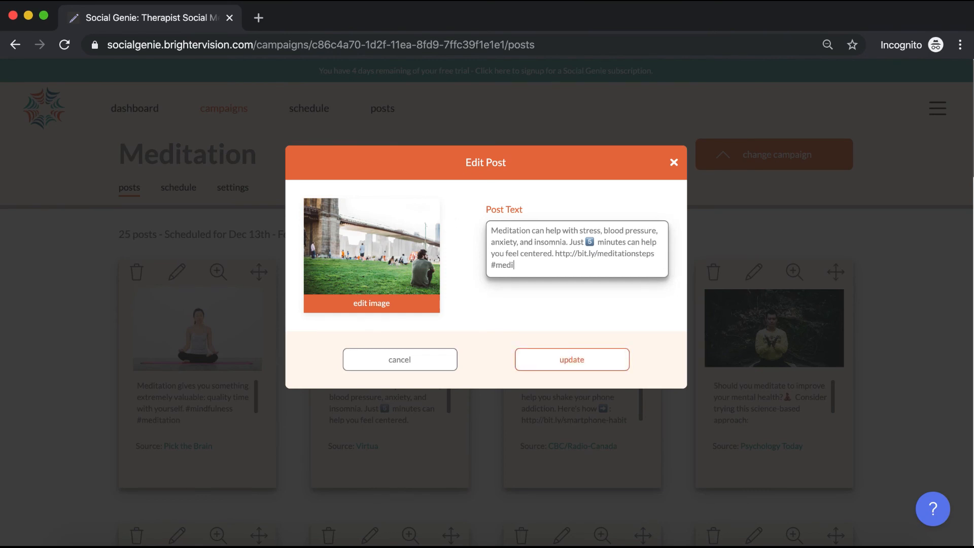
text(tation)
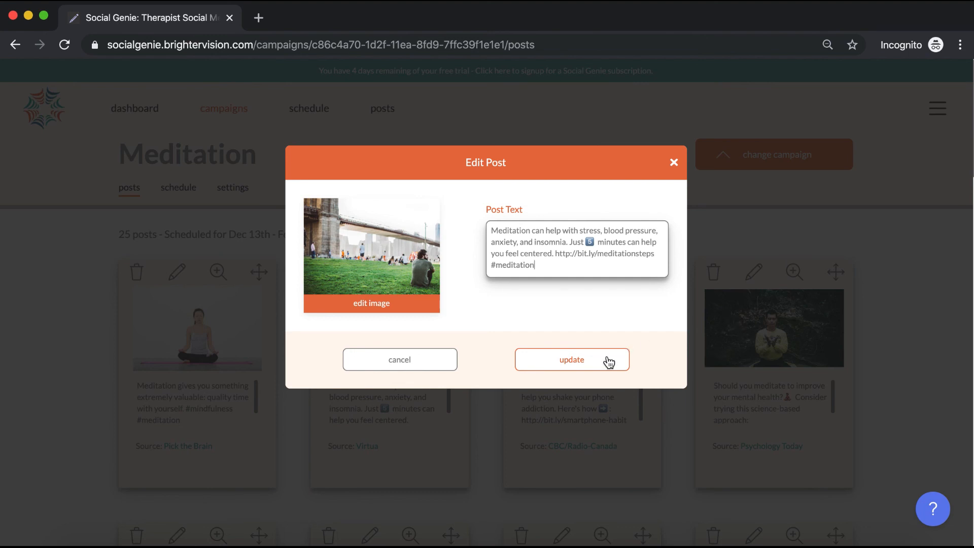
click(570, 359)
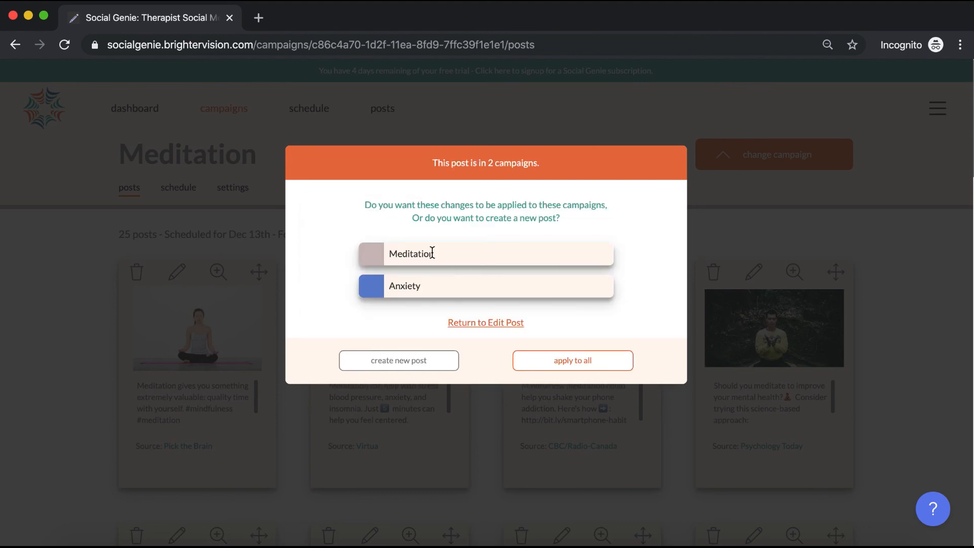
click(571, 360)
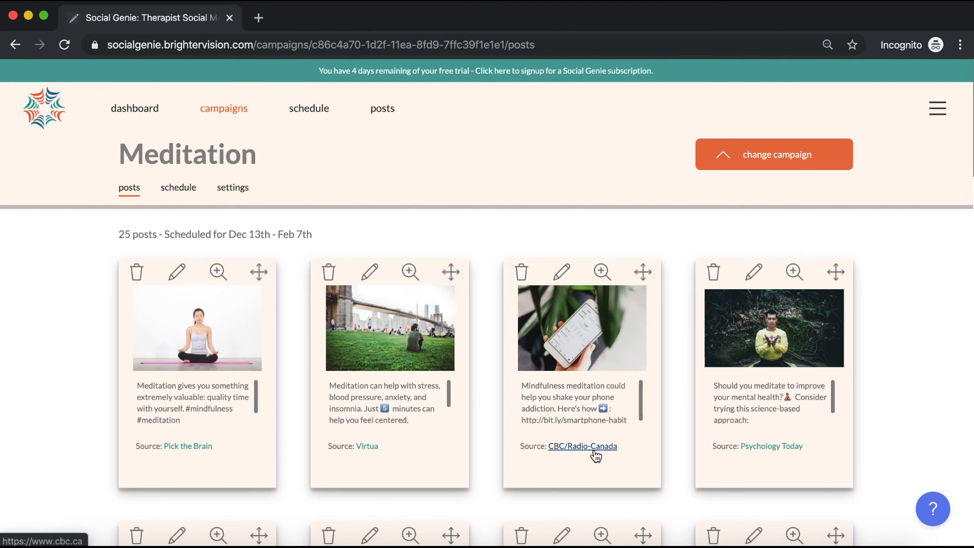
mouse_move(594, 419)
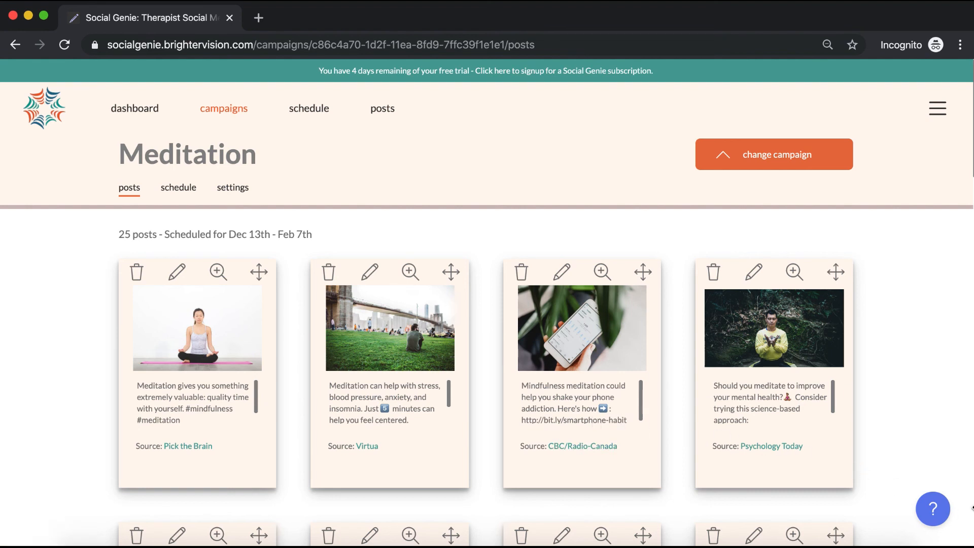
mouse_move(931, 521)
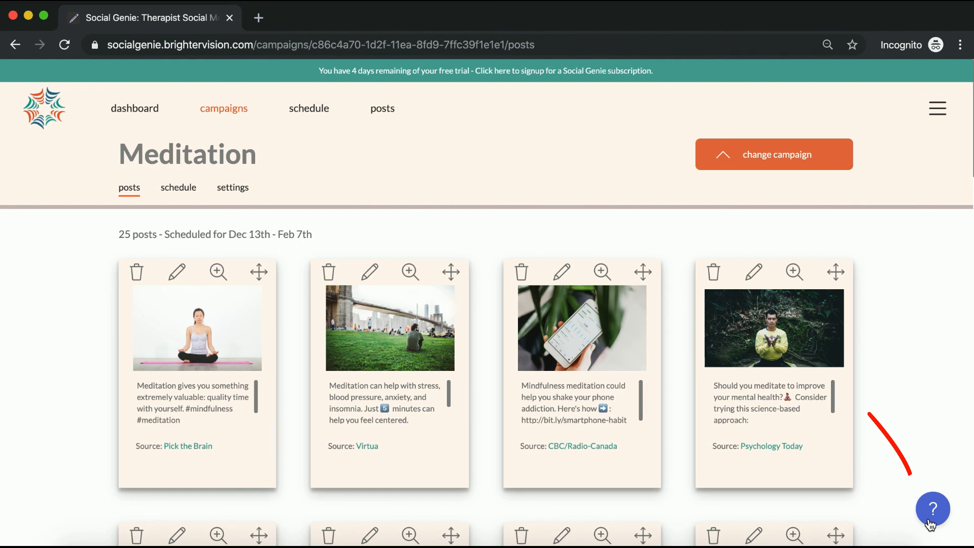